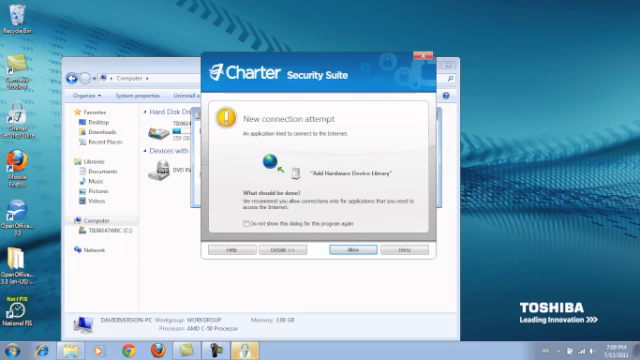
Allow the Add Hardware Device Library connection attempt in Charter Security Suite.
click(351, 253)
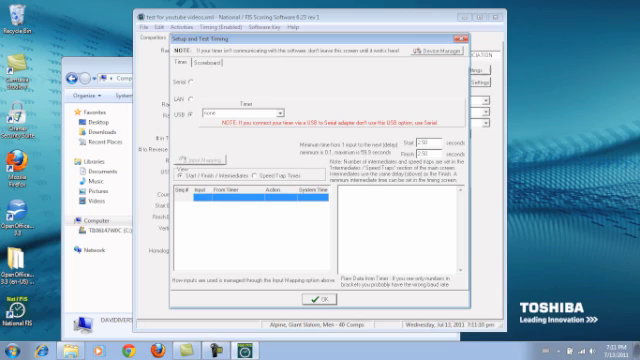
Open the USB Timy control window from Setup and Test Timing.
click(240, 114)
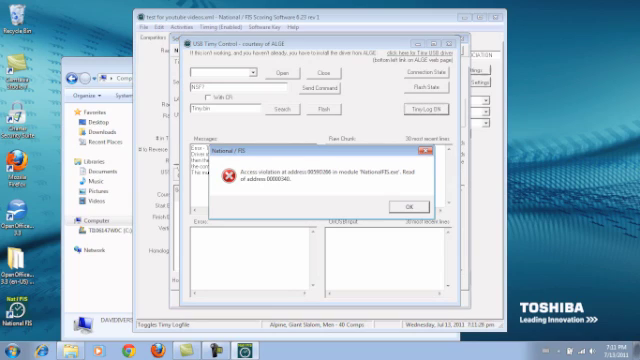
click(404, 206)
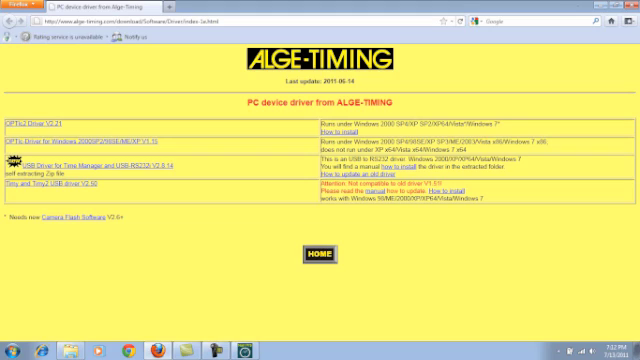
Download TimyUSBDriver.exe from the Timy and Timy2 USB driver link on ALGE-Timing.
click(60, 184)
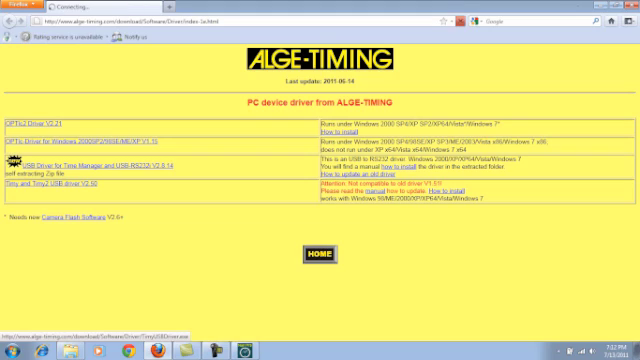
click(40, 187)
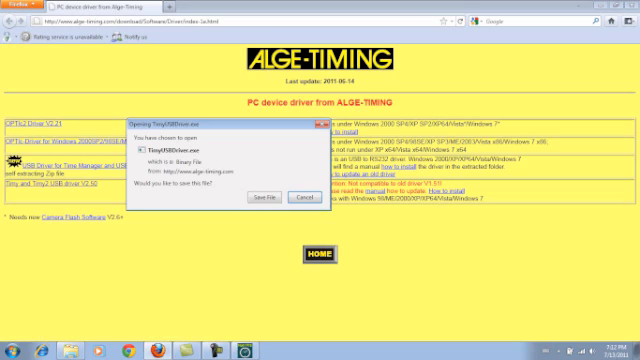
click(301, 198)
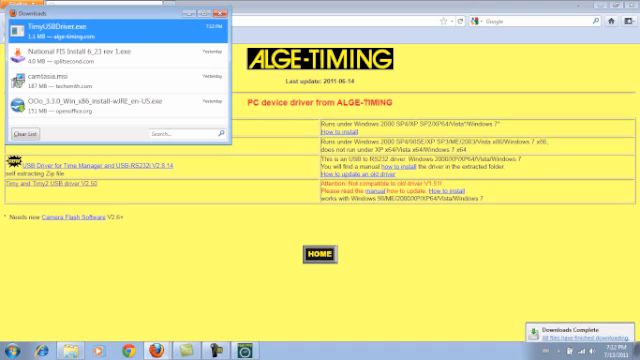
Open the Downloads folder via Start > Computer to find TimyUSBDriver.
click(10, 345)
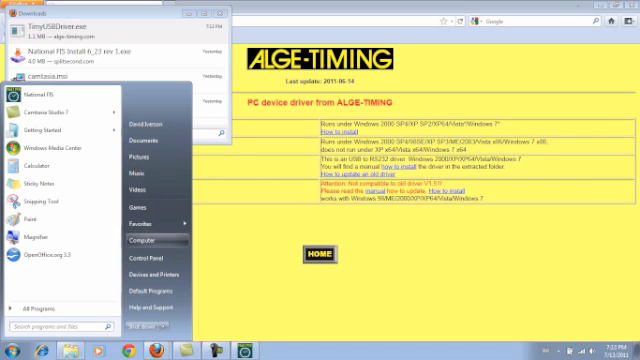
click(140, 242)
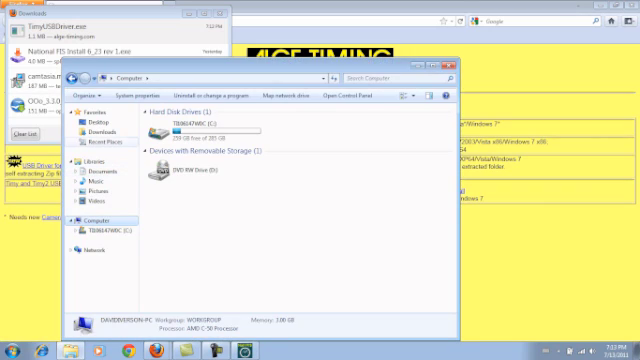
click(107, 132)
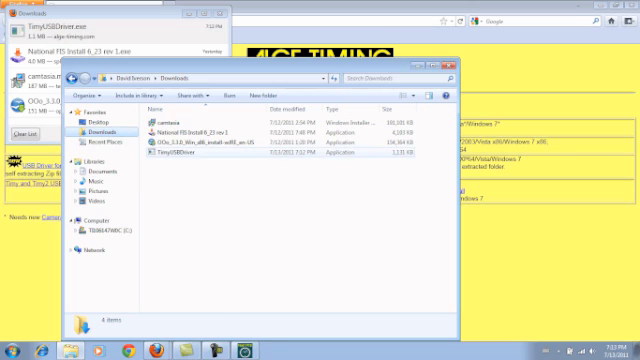
Run TimyUSBDriver despite the security warning and unzip its 16 files.
double_click(182, 159)
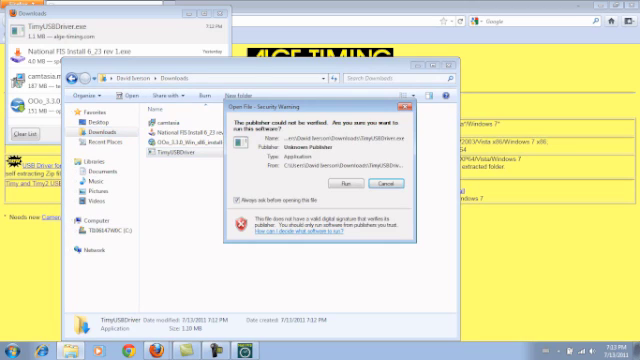
click(391, 180)
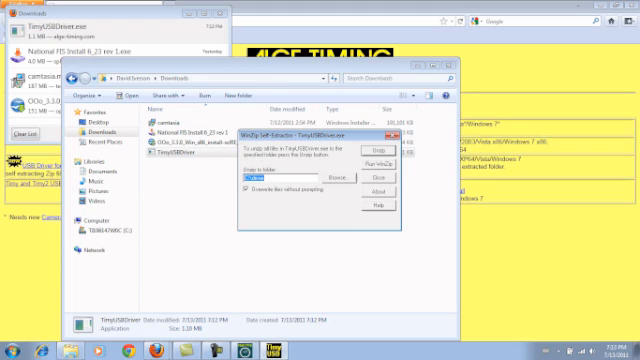
click(378, 150)
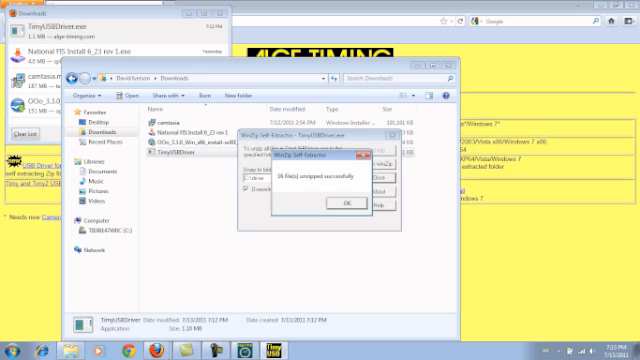
click(340, 202)
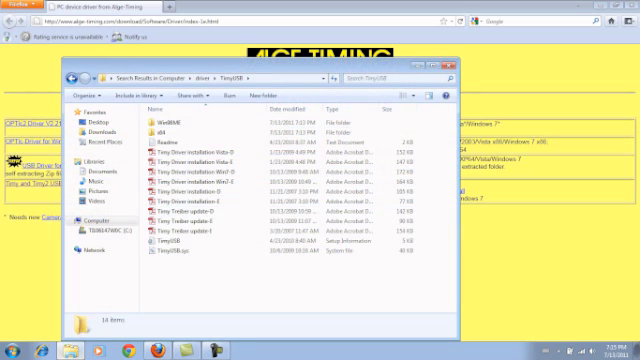
Return to the Computer view and bring up Control Panel.
click(12, 345)
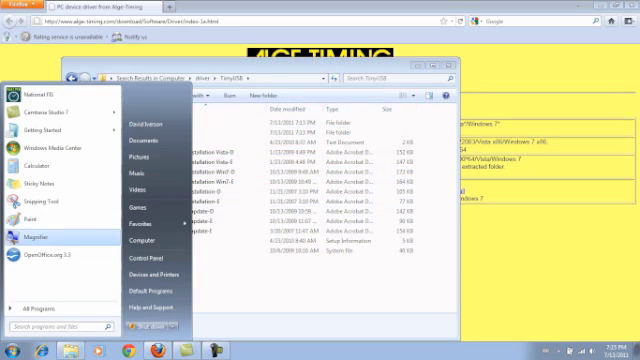
click(137, 240)
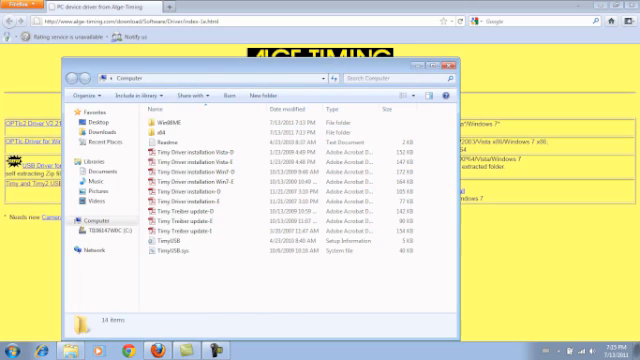
click(95, 212)
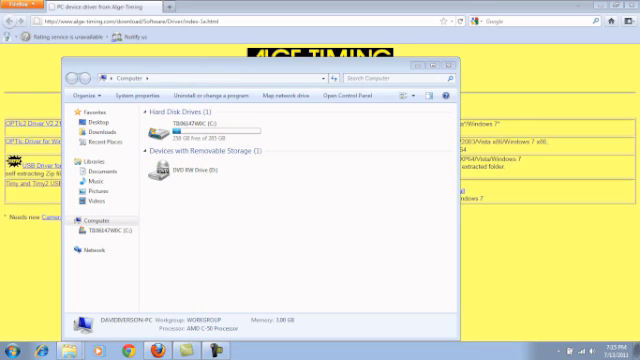
click(335, 96)
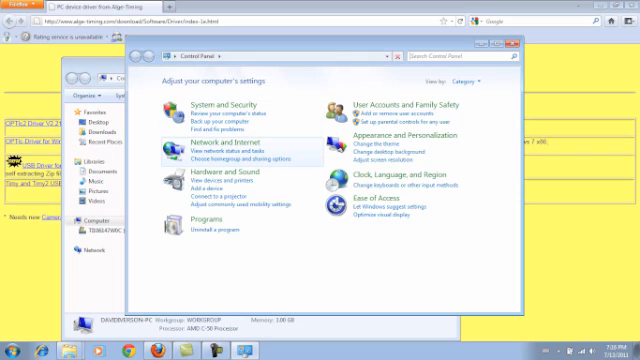
mouse_move(211, 177)
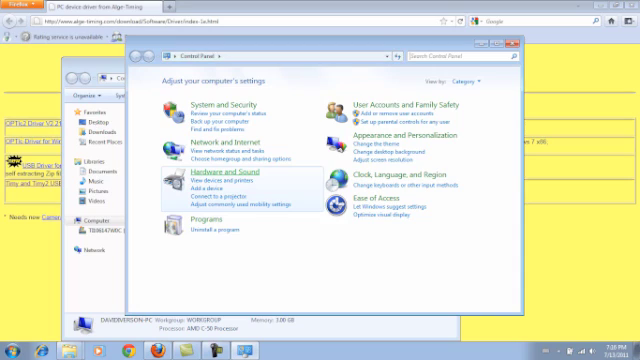
Leave the device search and open Device Manager from Hardware and Sound.
click(205, 178)
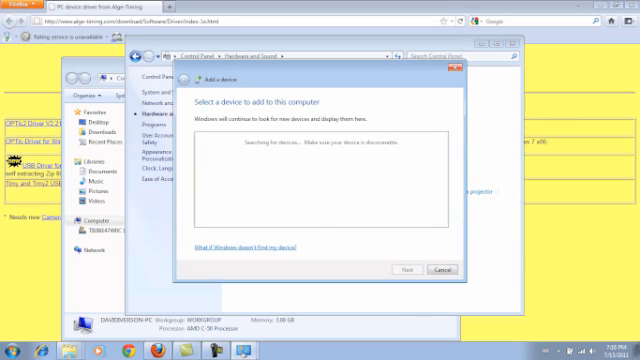
click(439, 269)
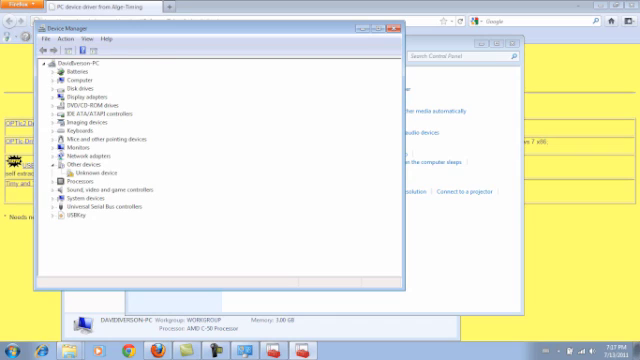
Update the unknown device's driver by browsing to the C:\driver folder.
double_click(87, 177)
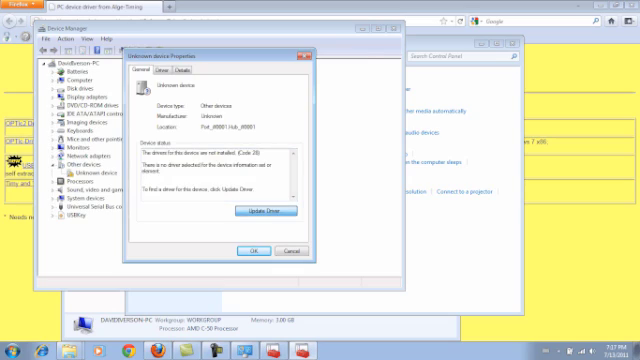
click(274, 209)
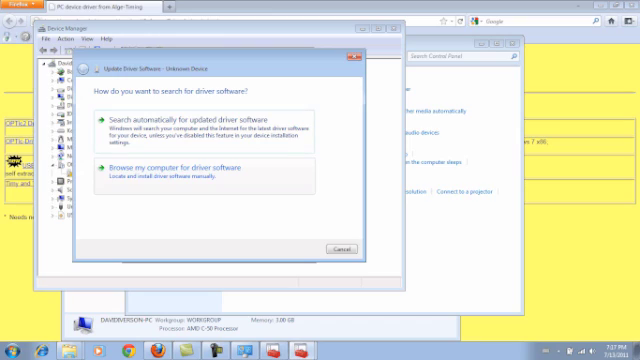
click(185, 170)
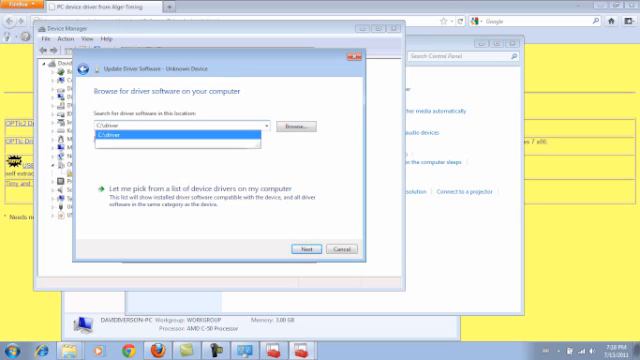
click(309, 249)
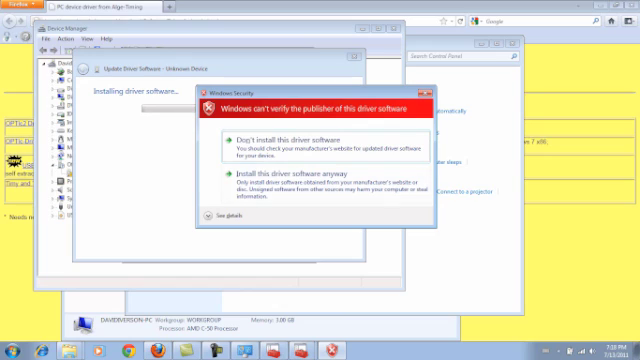
Install the unverified Timy driver anyway and confirm it under USB controlled devices.
click(290, 183)
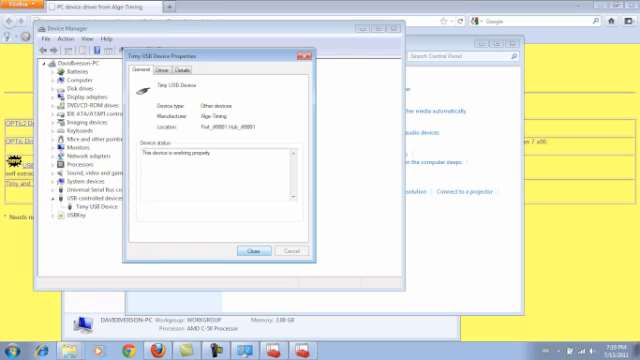
click(254, 251)
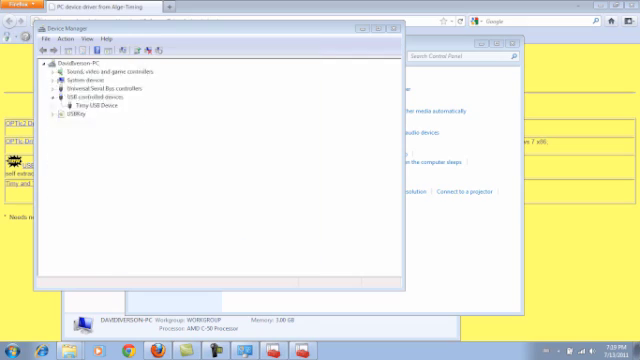
click(49, 65)
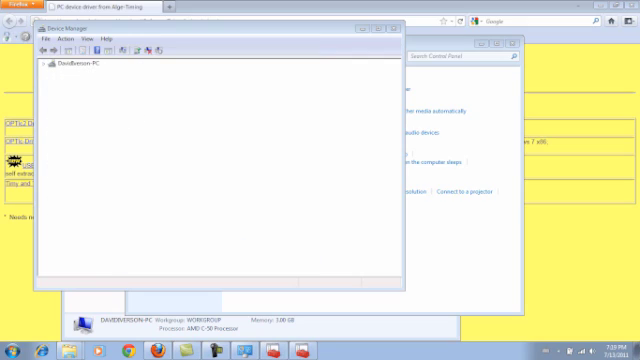
click(42, 71)
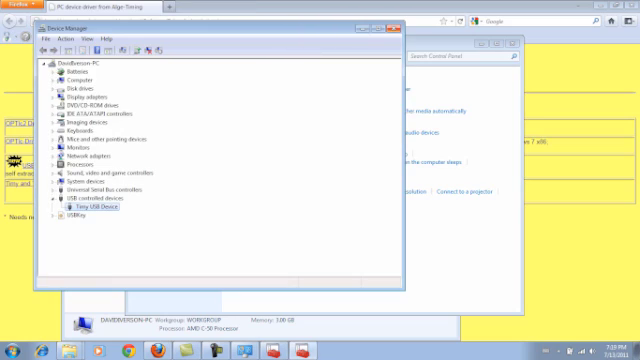
click(48, 198)
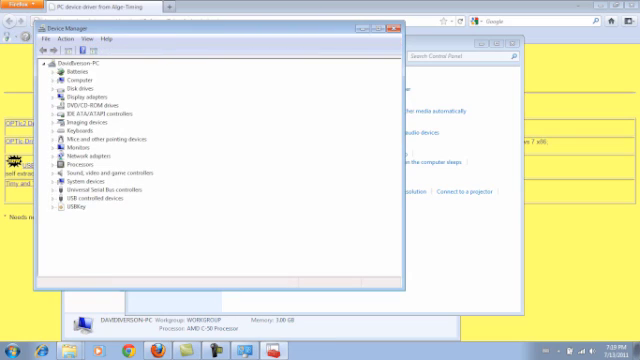
mouse_move(402, 38)
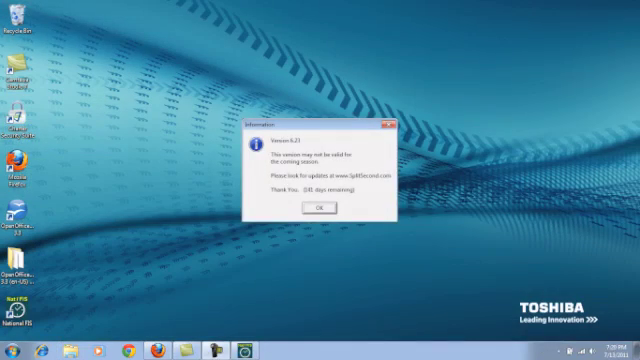
Launch National FIS, reaching the version 6.23 validity notice.
click(319, 207)
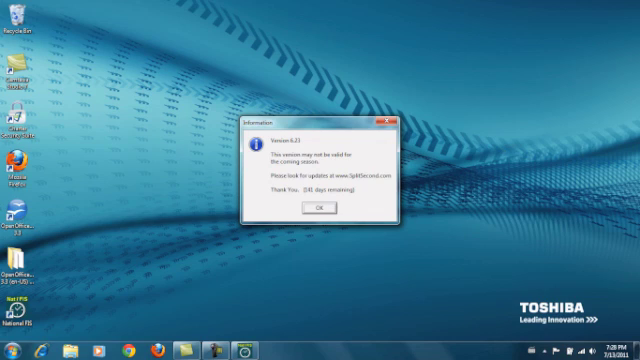
Dismiss the version notice on the test race and bring Firefox's ALGE-Timing driver page forward.
click(320, 197)
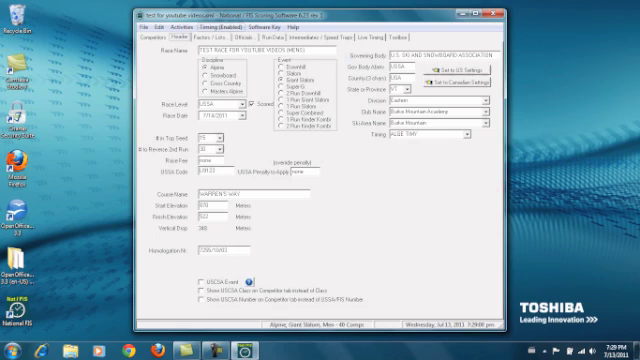
click(227, 38)
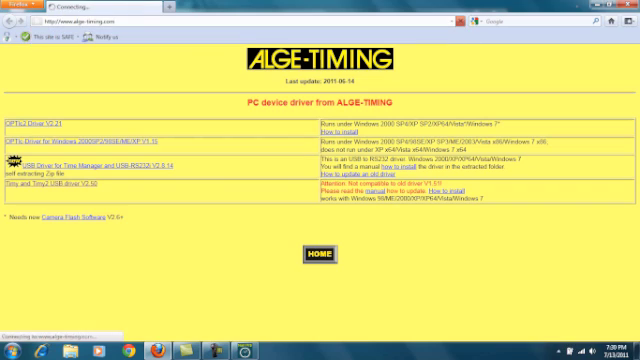
Go to the ALGE-Timing PC software downloads and scroll down to Various Software.
click(313, 253)
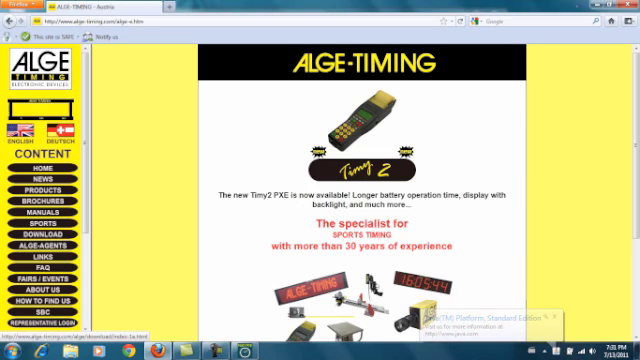
click(38, 234)
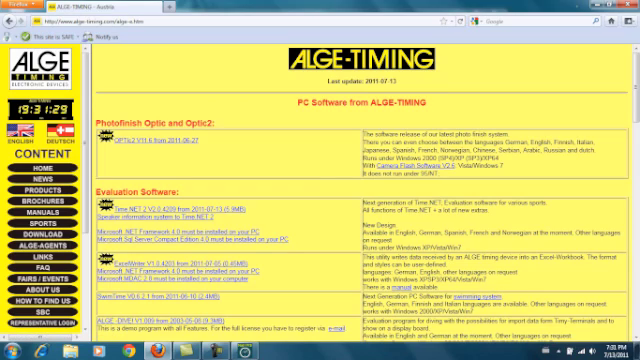
scroll(down, 3)
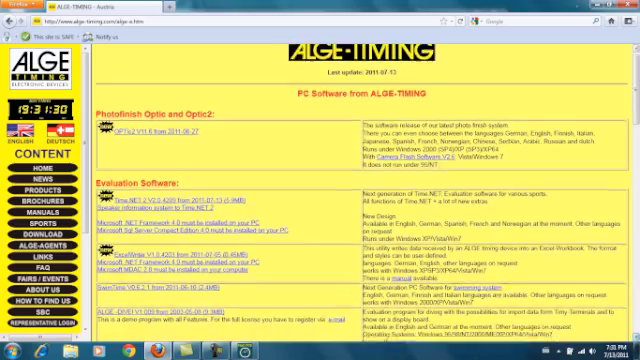
scroll(down, 3)
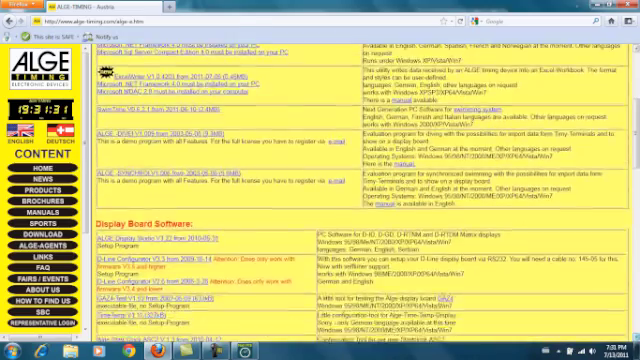
scroll(down, 3)
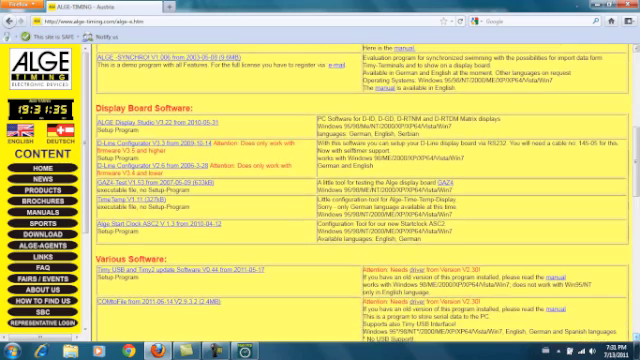
scroll(down, 3)
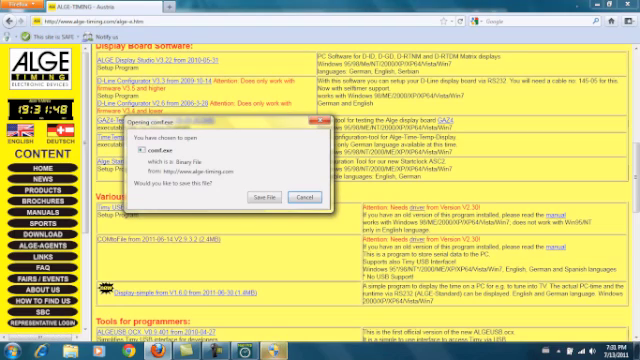
click(307, 198)
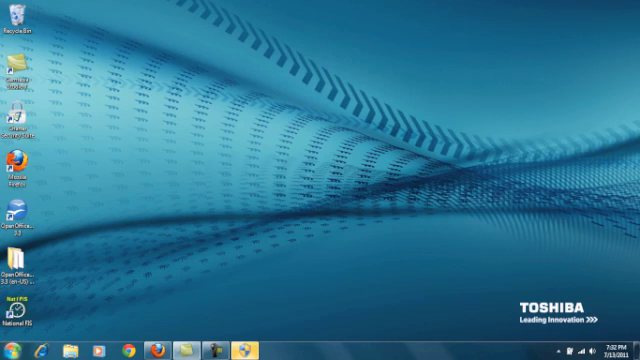
Run the comf installer from the Downloads folder in Windows Explorer.
click(12, 345)
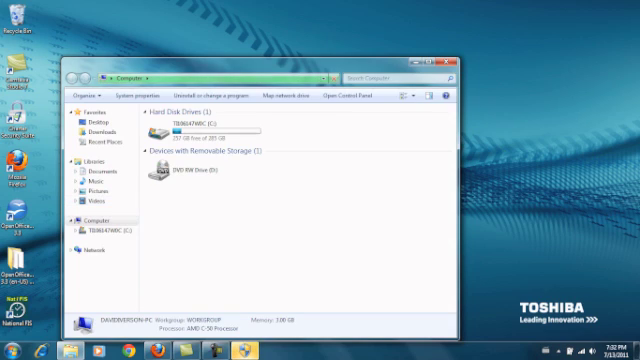
click(90, 131)
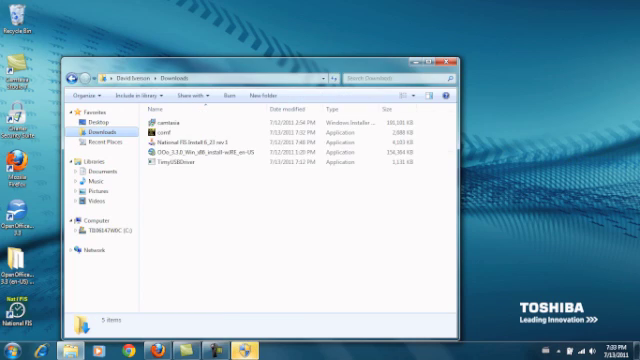
click(165, 131)
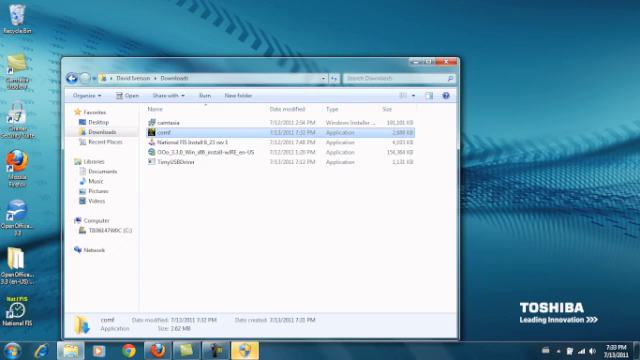
double_click(167, 131)
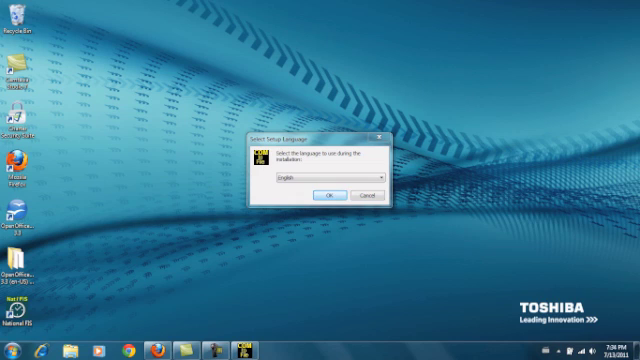
Install ComToFile in English with default install and Start Menu folders.
click(328, 193)
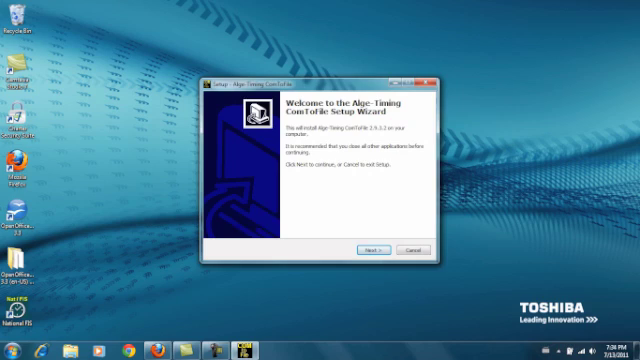
click(373, 250)
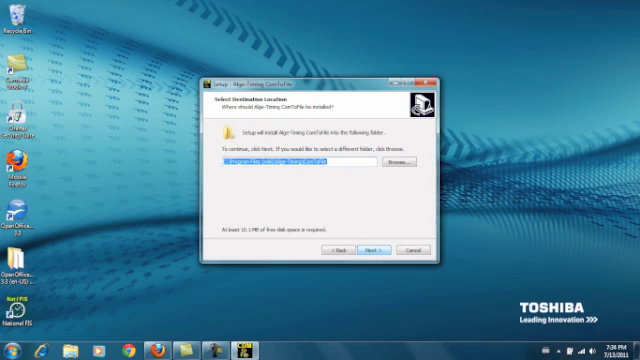
click(377, 250)
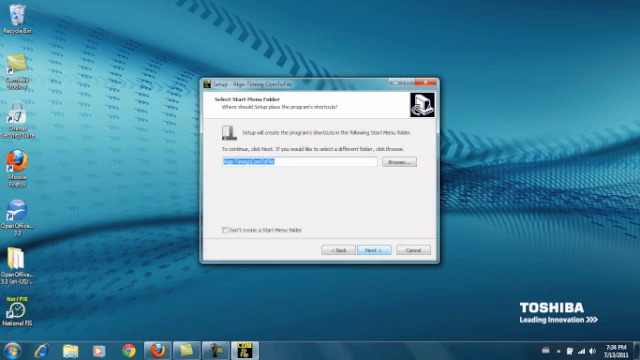
click(375, 247)
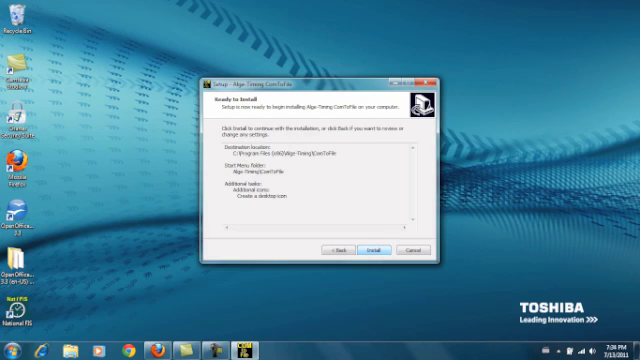
click(371, 249)
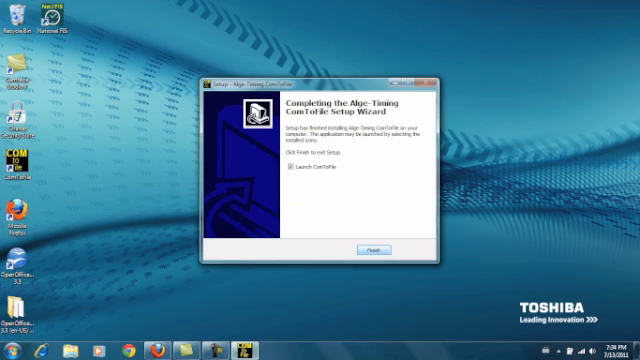
click(373, 247)
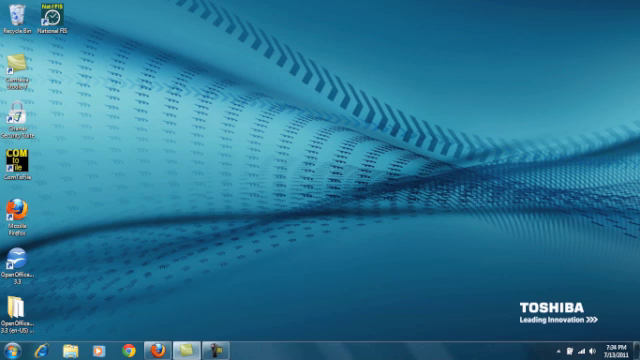
Launch ComToFile from the desktop to view incoming TIMY time lines, then close it.
double_click(10, 150)
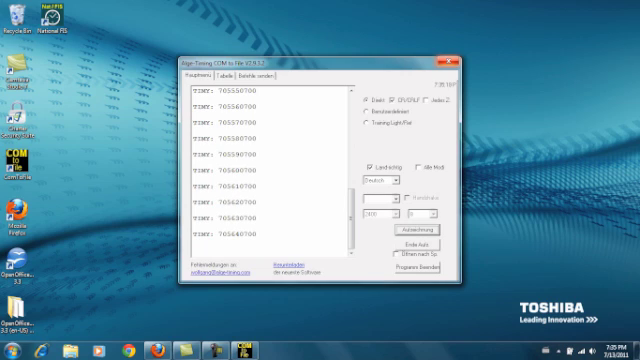
click(447, 59)
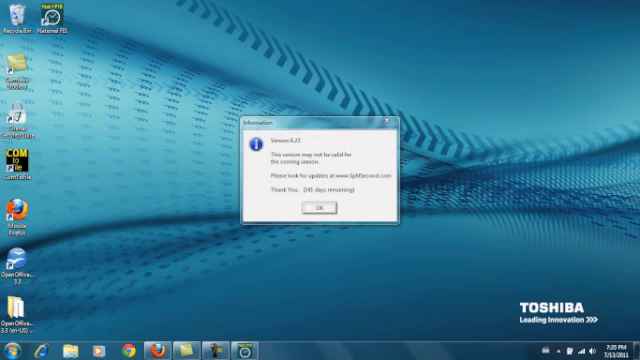
click(319, 198)
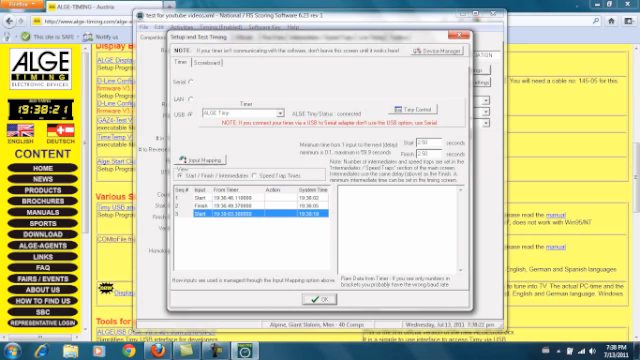
Watch the fourth Timy impulse, a finish, appear in the Setup and Test Timing list.
click(240, 218)
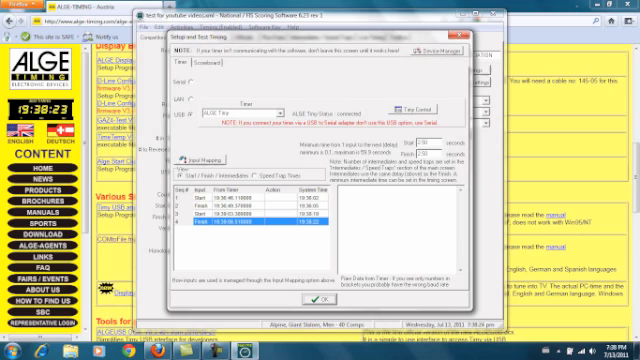